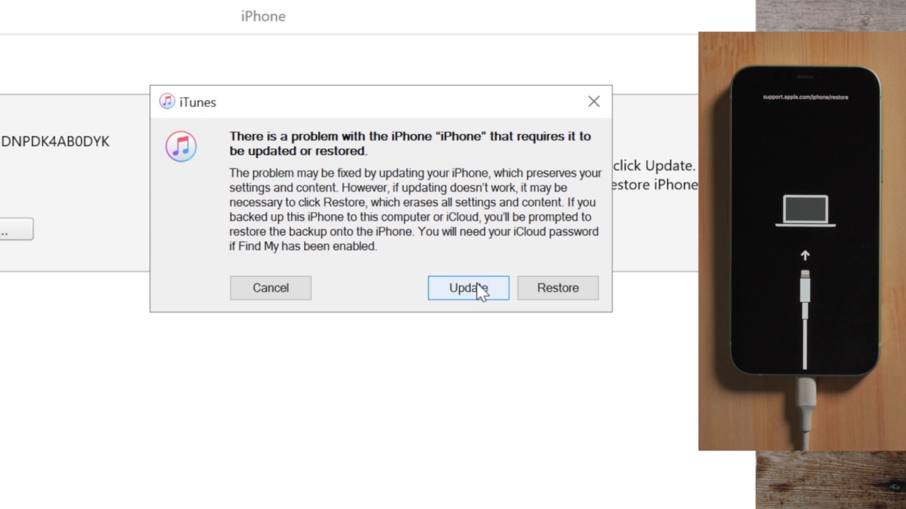
- Attempt an iTunes Update of the recovery-mode iPhone without erasing its contents
click(467, 287)
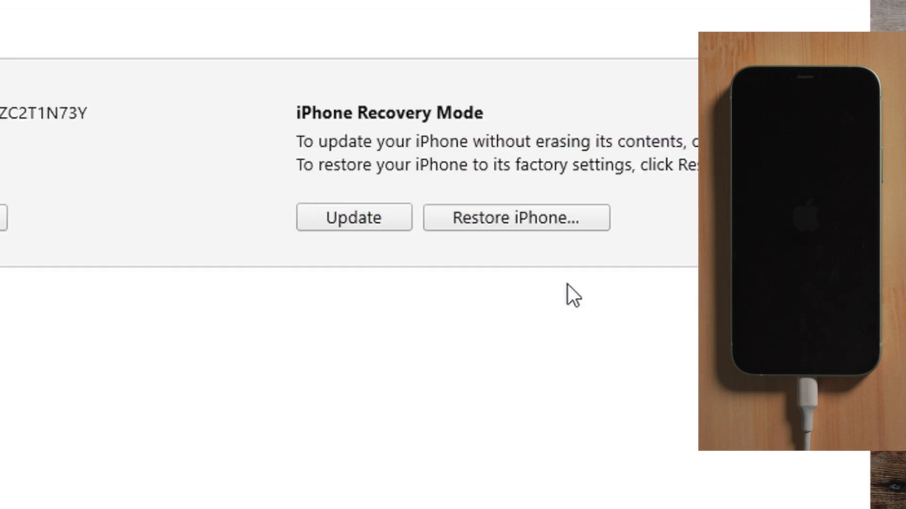
click(515, 217)
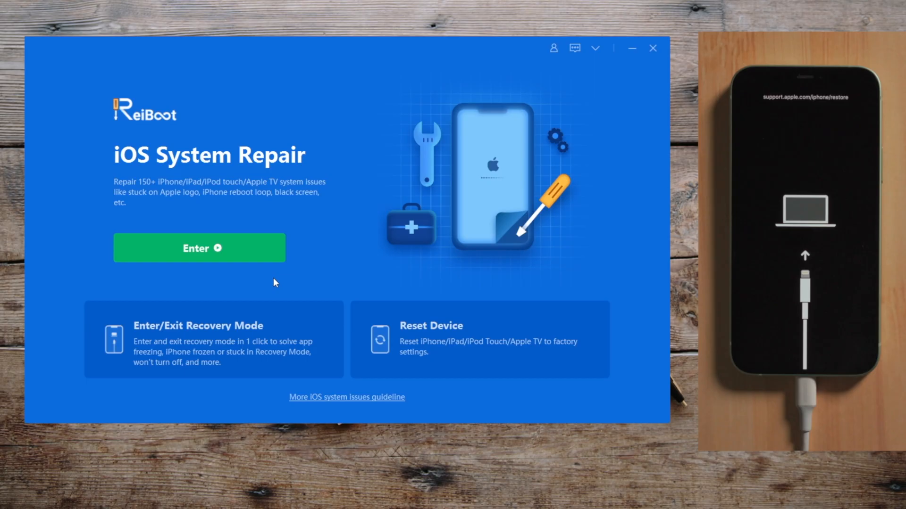
mouse_move(251, 248)
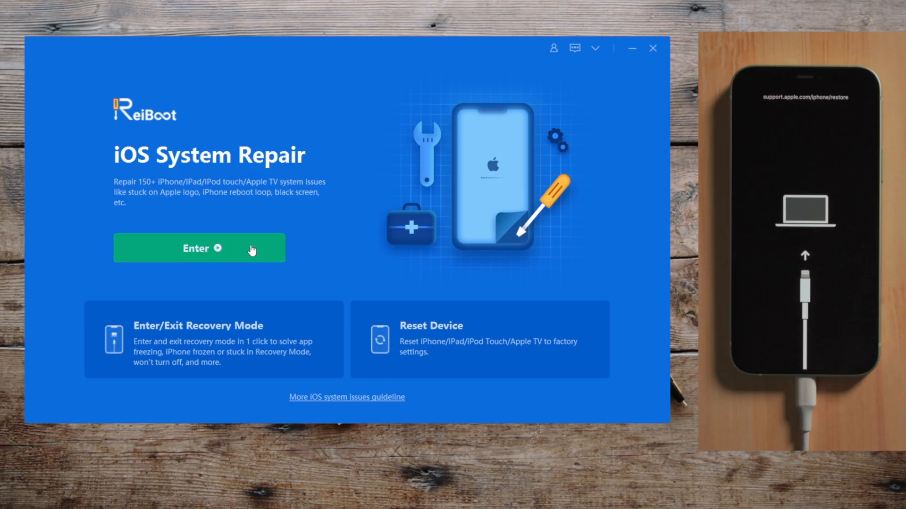
- Enter ReiBoot's iOS System Repair to reach the Standard/Deep Repair choice
click(199, 248)
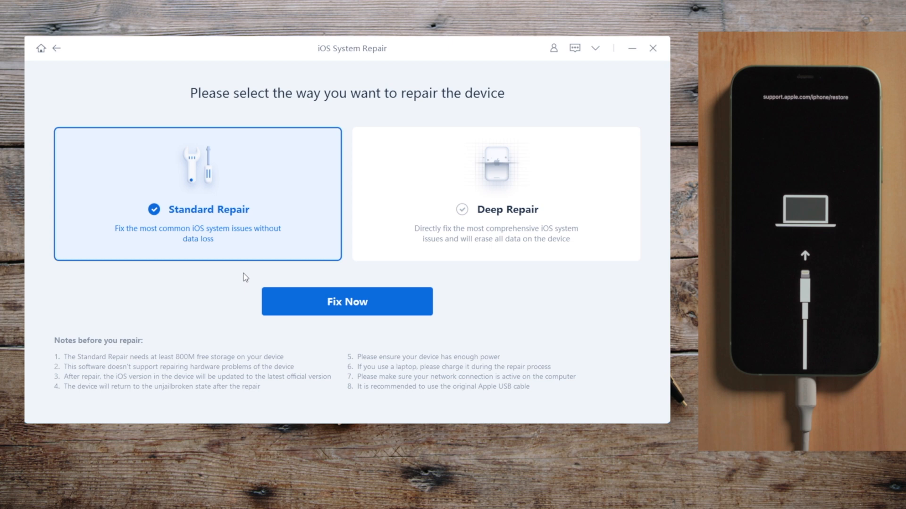
mouse_move(248, 232)
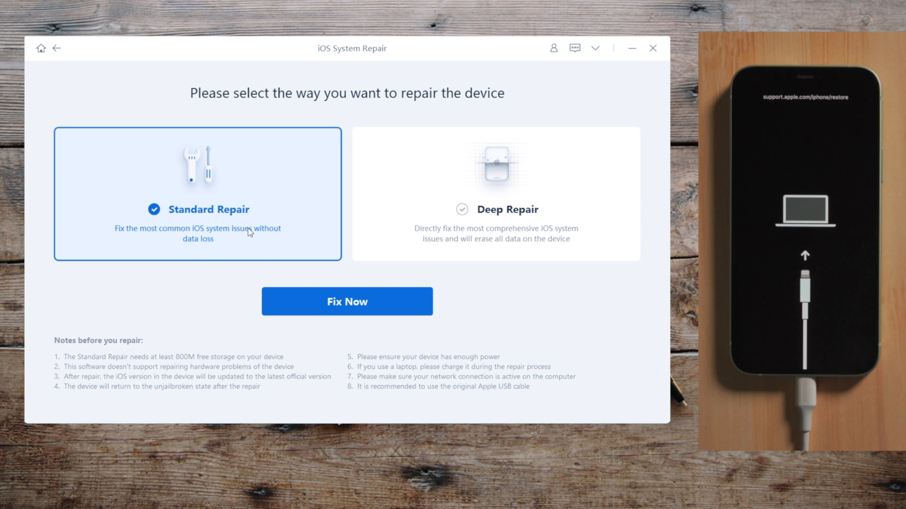
mouse_move(387, 302)
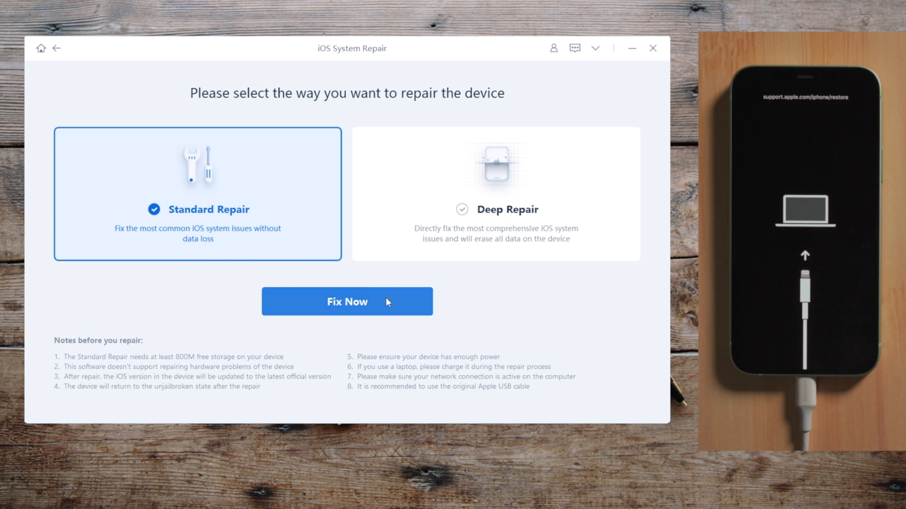
- Choose the no-data-loss Standard Repair so firmware 14.3 for iPhone 12 is offered
click(346, 301)
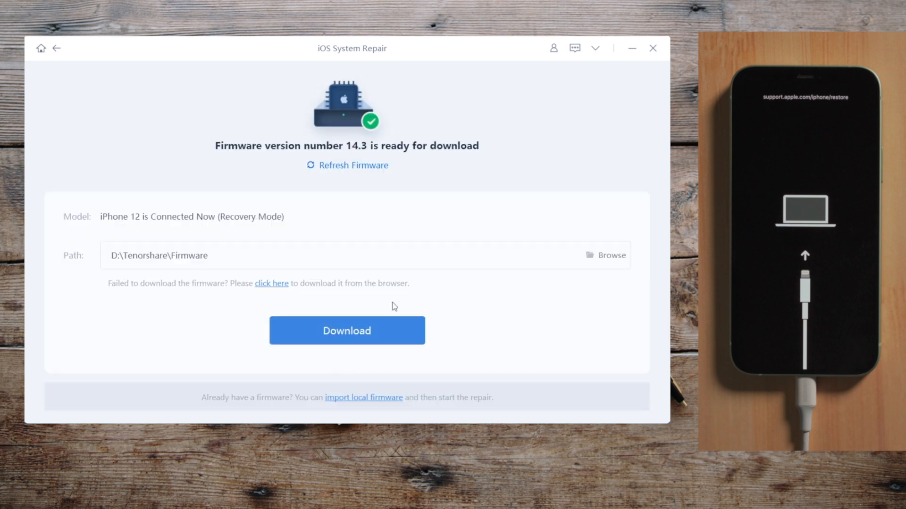
mouse_move(393, 334)
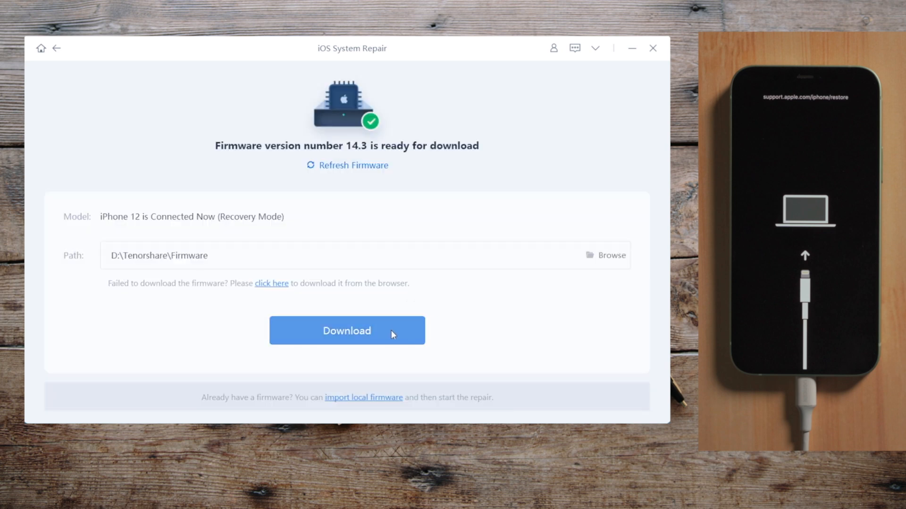
- Download firmware 14.3 and start Standard Repair, verifying firmware at about 5%
click(346, 330)
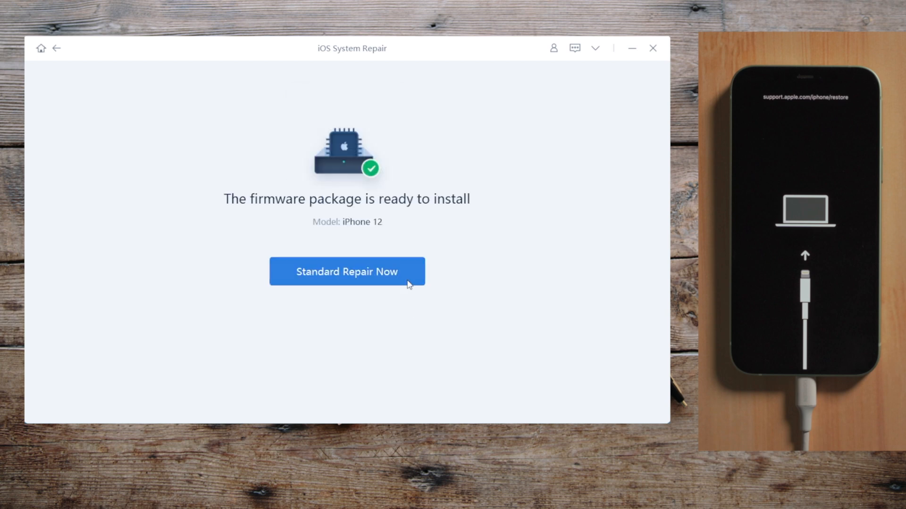
click(347, 272)
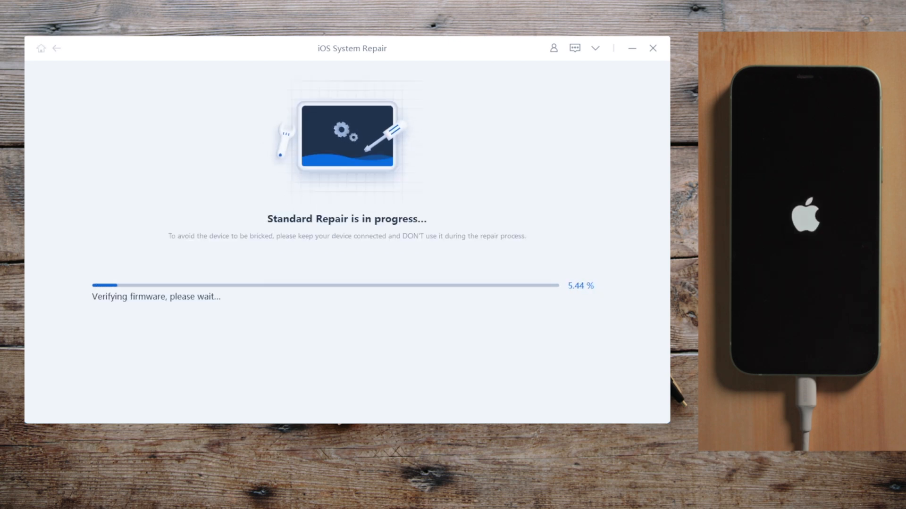